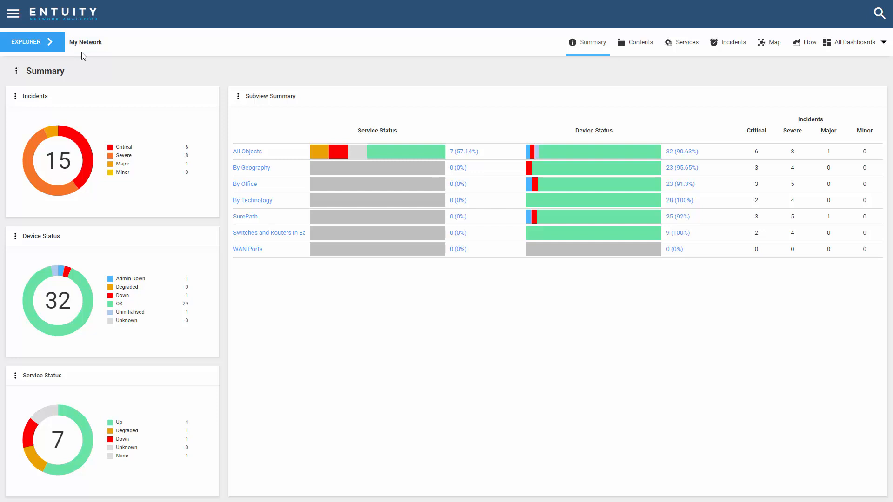
Step: Drill into the By Office view from the Subview Summary table
{"action": "left_click", "coordinate": [32, 41]}
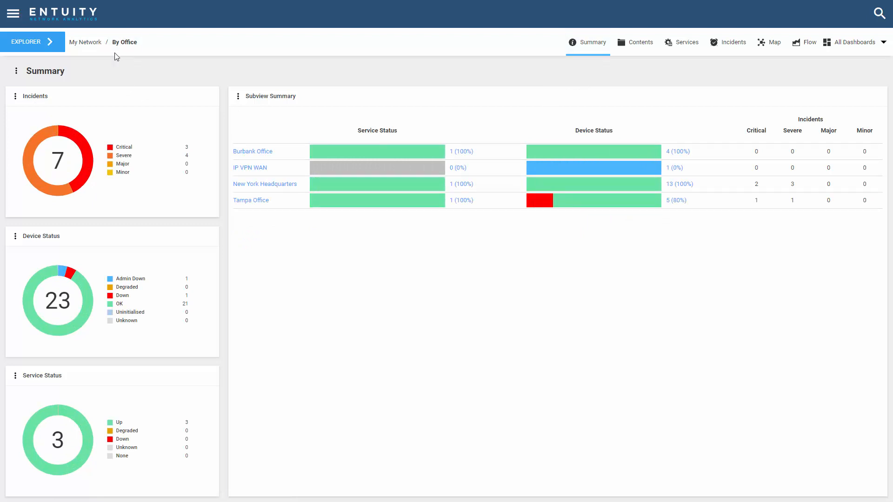
{"action": "mouse_move", "coordinate": [123, 57]}
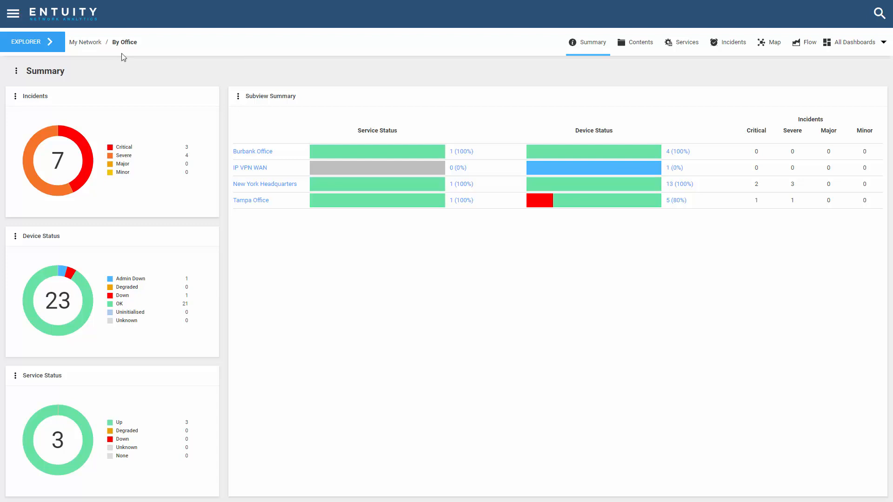
{"action": "mouse_move", "coordinate": [889, 36]}
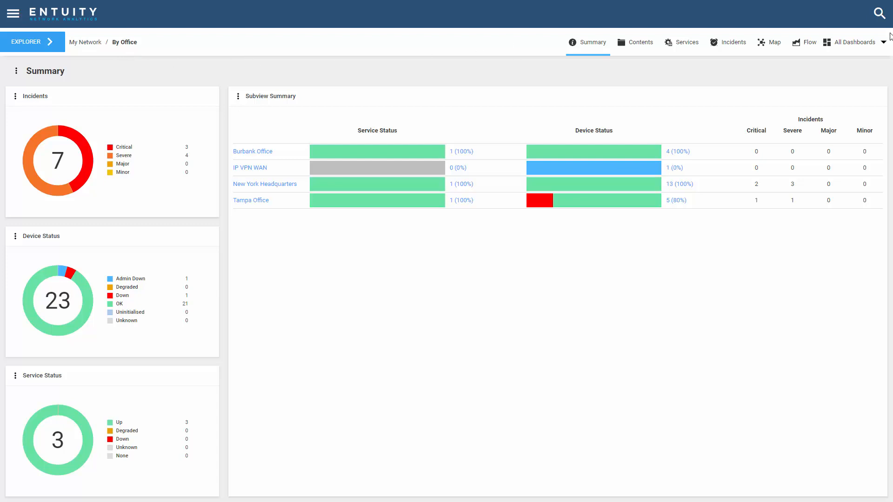
Step: Show Dashboard Configuration filtered to dashboards applicable to Devices
{"action": "left_click", "coordinate": [850, 42]}
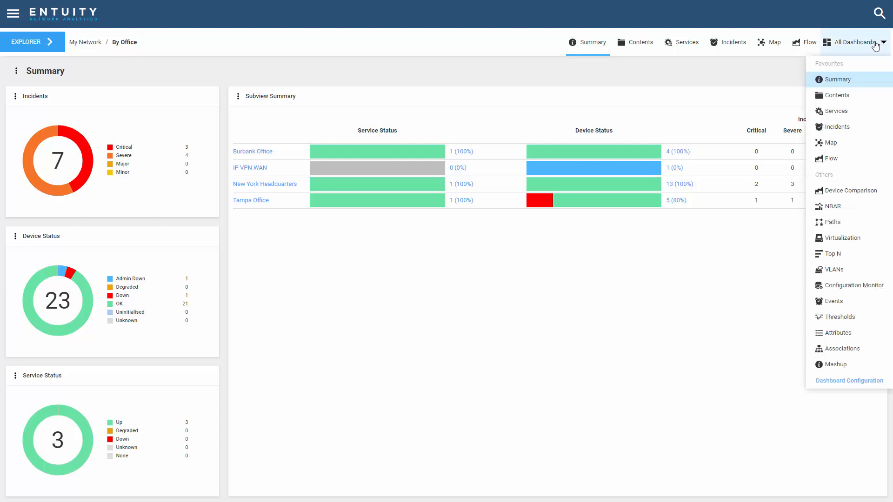
{"action": "left_click", "coordinate": [848, 381]}
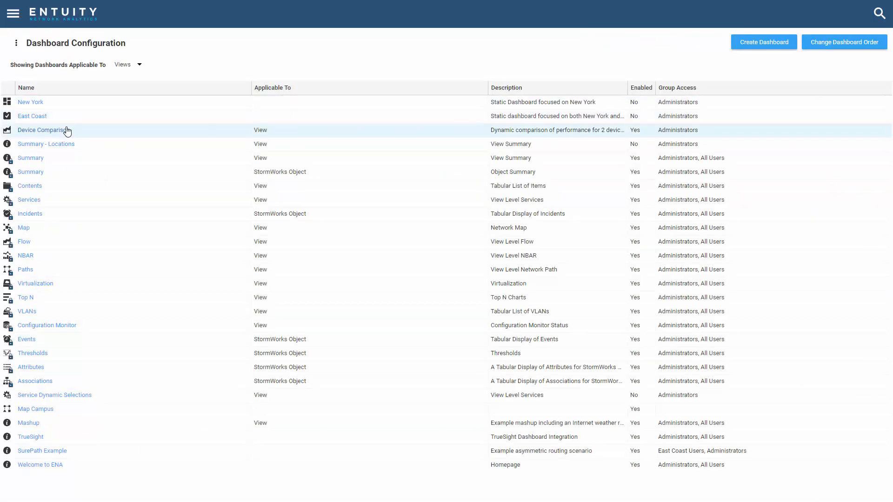
{"action": "mouse_move", "coordinate": [82, 372]}
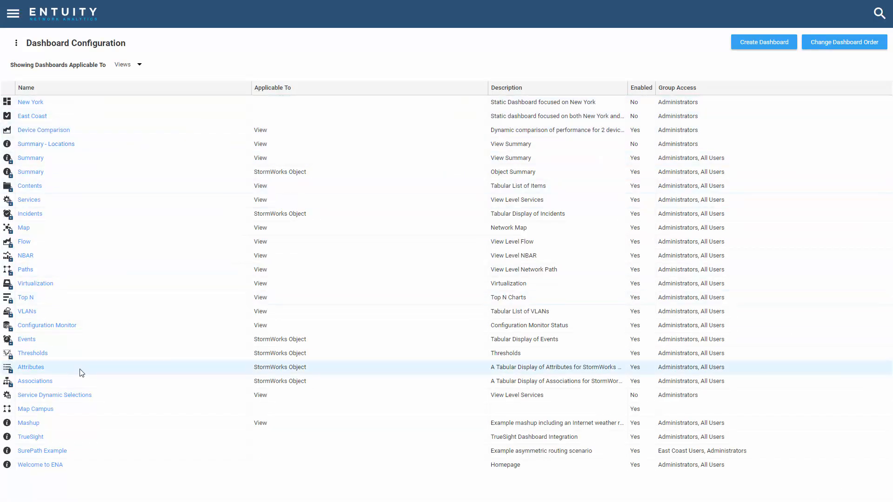
{"action": "left_click", "coordinate": [127, 64]}
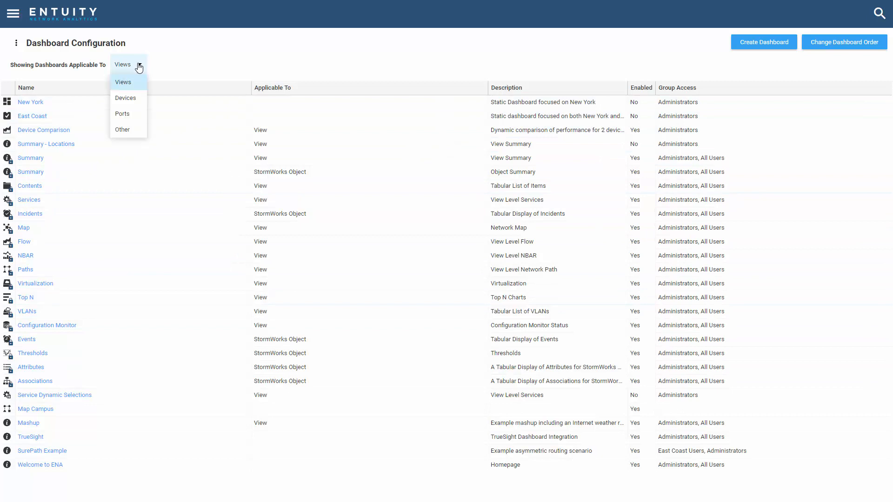
{"action": "left_click", "coordinate": [124, 98]}
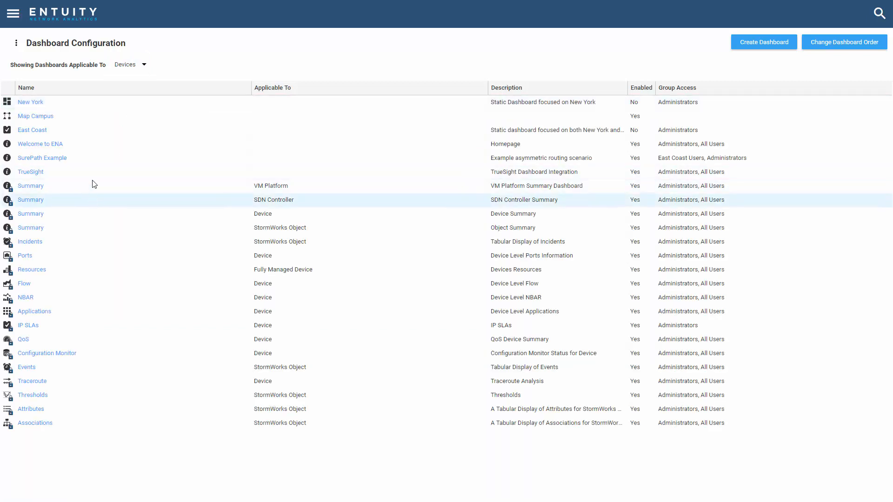
{"action": "mouse_move", "coordinate": [136, 332]}
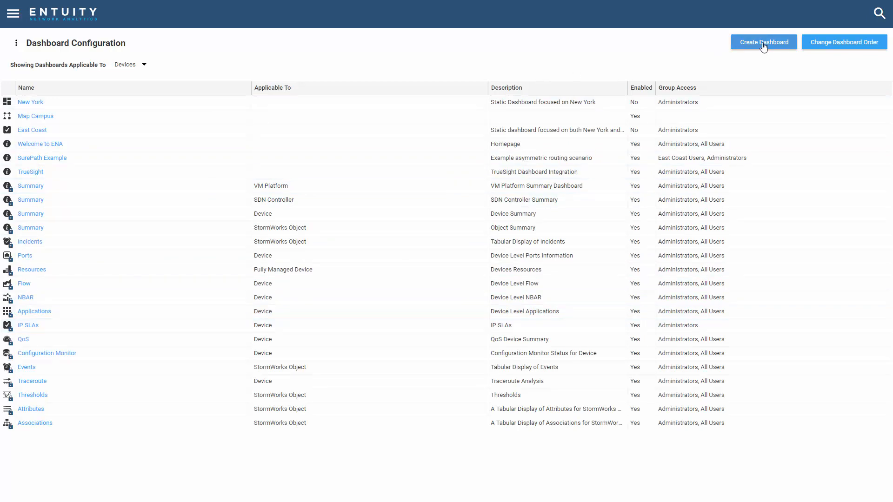
Step: Start a new dashboard, review its Applicable for object types, then abandon it for the My Network summary
{"action": "left_click", "coordinate": [763, 42]}
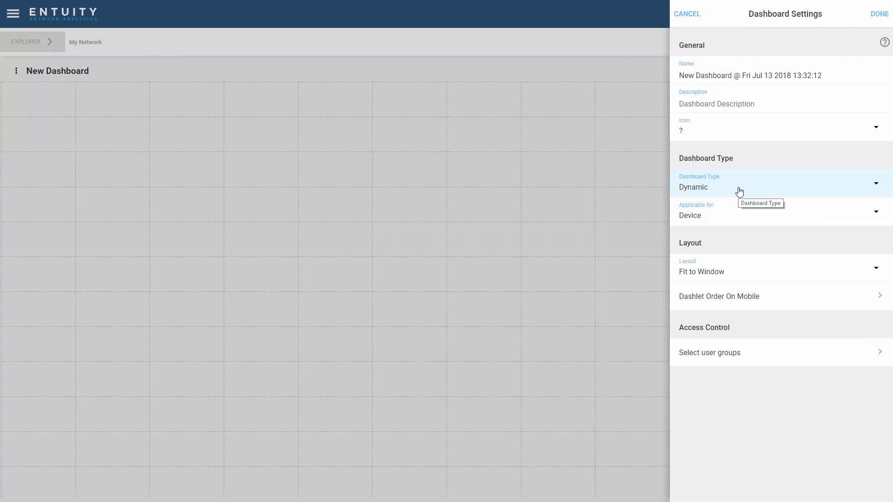
{"action": "left_click", "coordinate": [780, 215]}
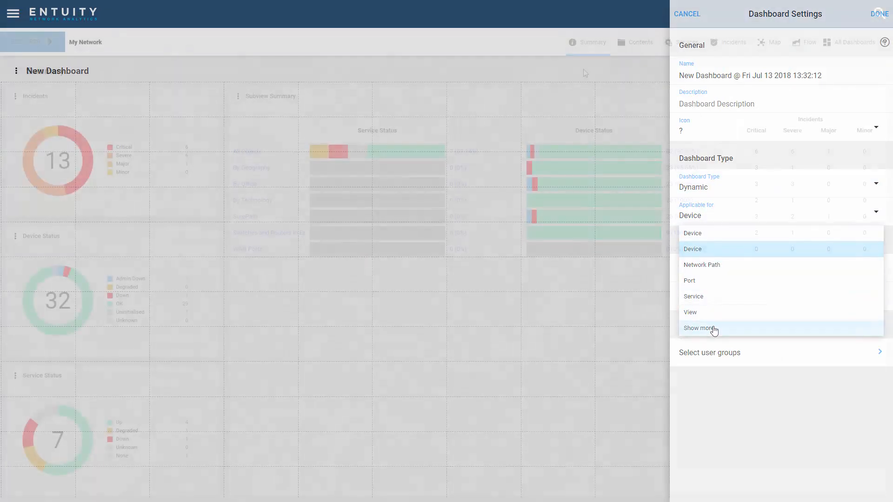
{"action": "left_click", "coordinate": [686, 14]}
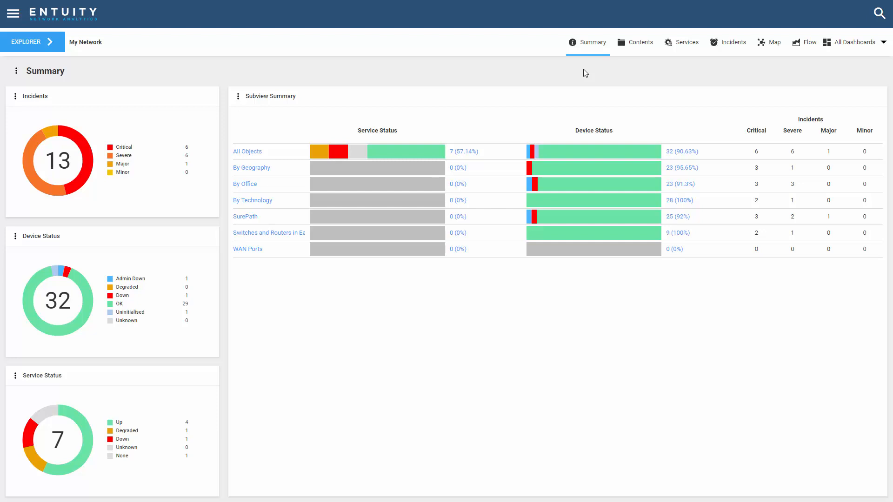
{"action": "mouse_move", "coordinate": [263, 54]}
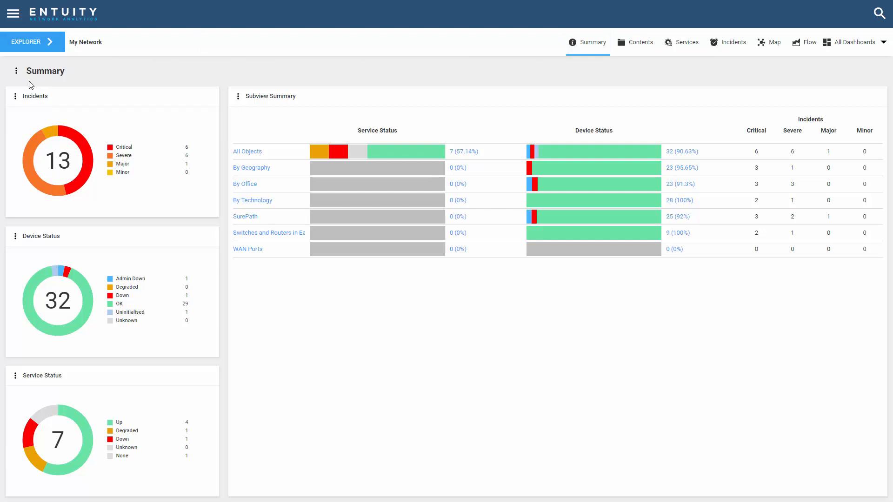
Step: Show the dashboard list with favourites Summary and Map and others such as NBAR
{"action": "left_click", "coordinate": [16, 70]}
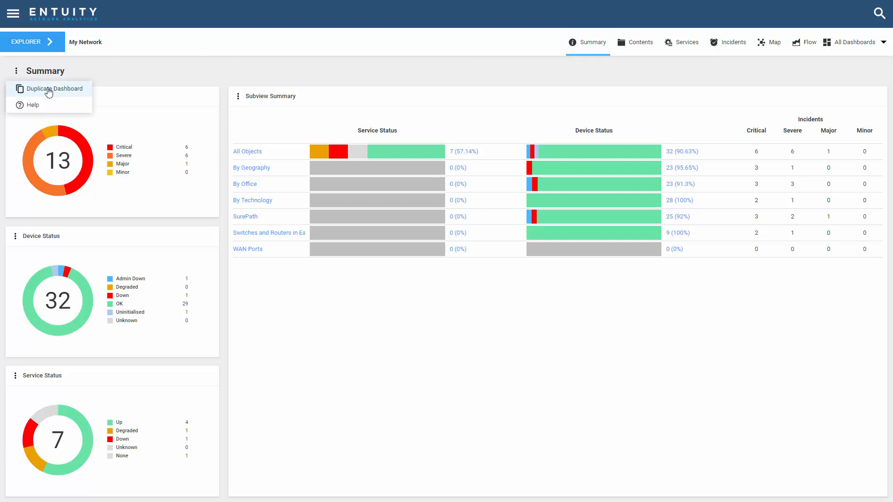
{"action": "left_click", "coordinate": [853, 42]}
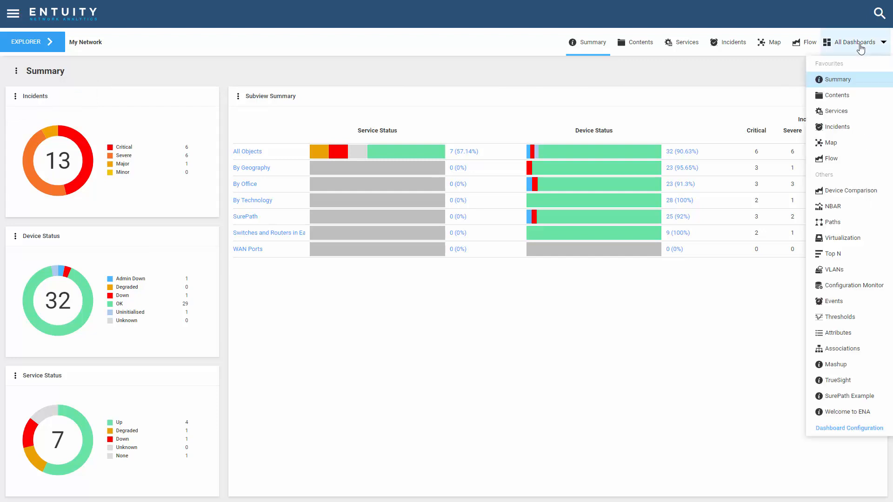
Step: Create a new dashboard from Dashboard Configuration, defaulting to dynamic and applicable for views
{"action": "left_click", "coordinate": [849, 427]}
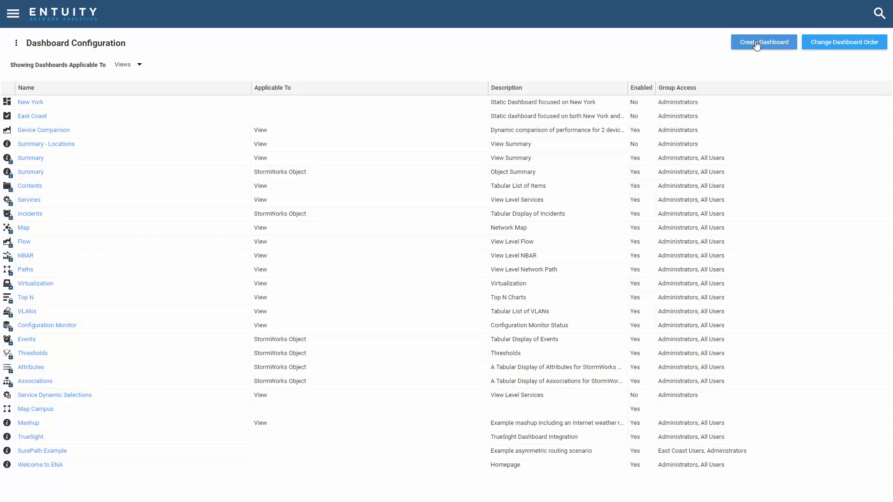
{"action": "mouse_move", "coordinate": [761, 48]}
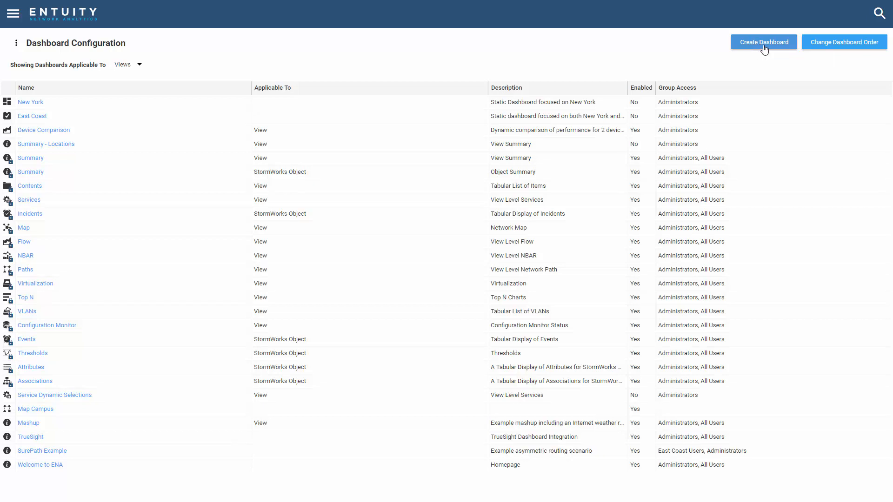
{"action": "left_click", "coordinate": [762, 42]}
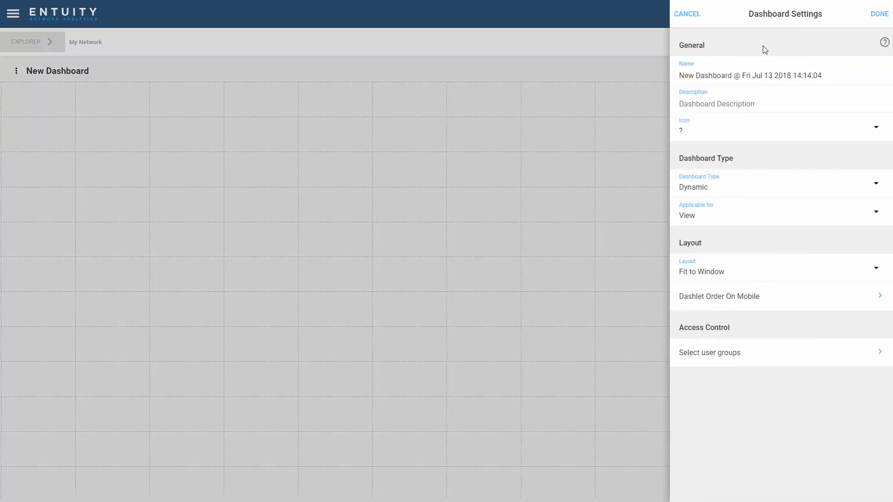
Step: Name the dashboard 'Locations', keep it applicable for views, and confirm to get an empty canvas
{"action": "triple_click", "coordinate": [749, 76]}
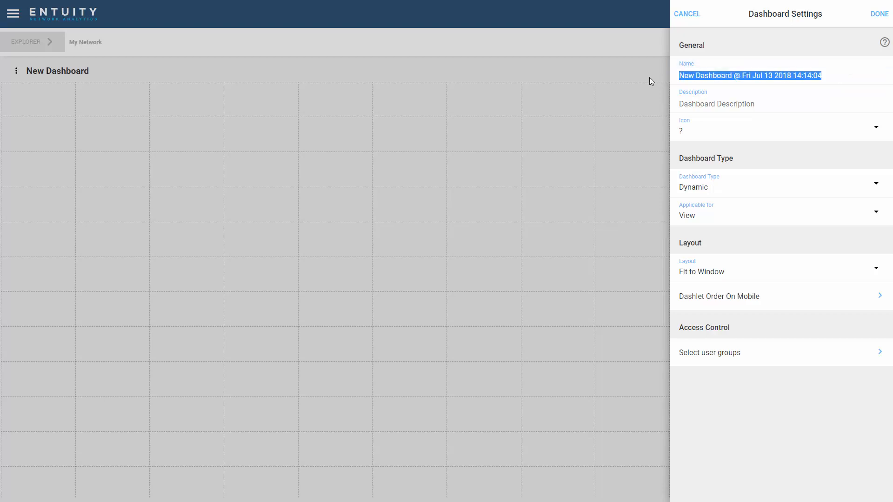
{"action": "type", "text": "Locations"}
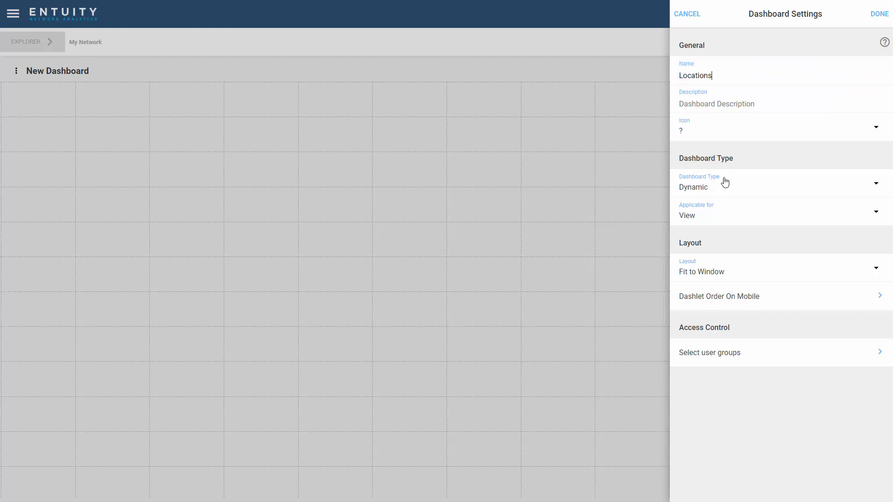
{"action": "mouse_move", "coordinate": [682, 192]}
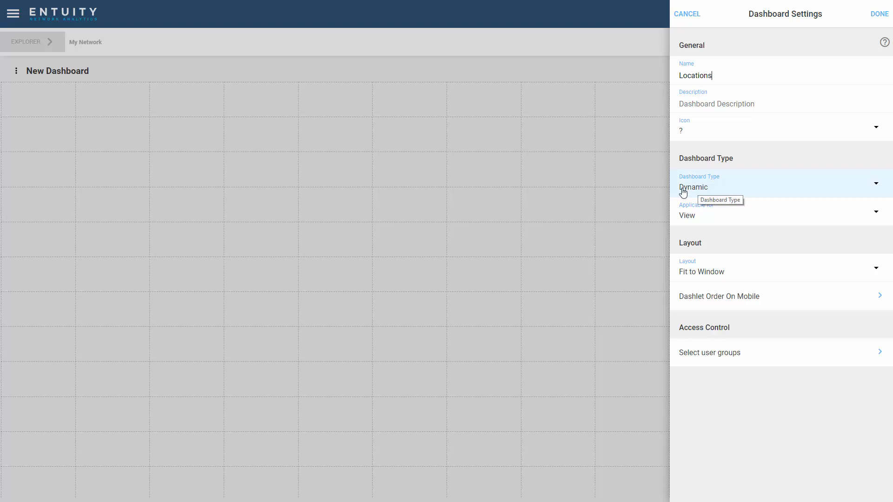
{"action": "mouse_move", "coordinate": [706, 221]}
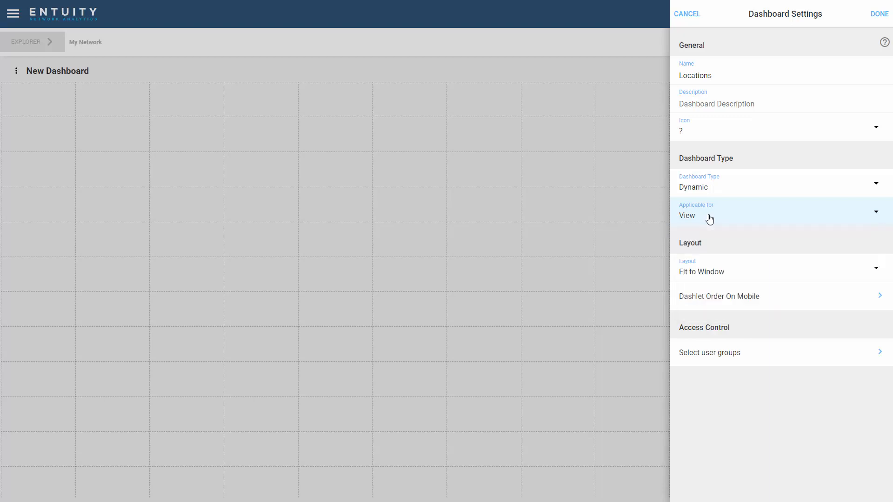
{"action": "left_click", "coordinate": [710, 353]}
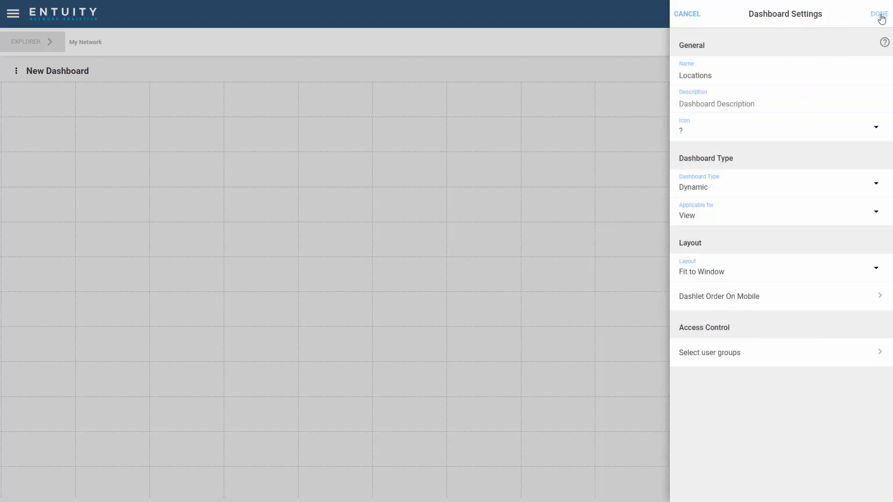
{"action": "left_click", "coordinate": [878, 14]}
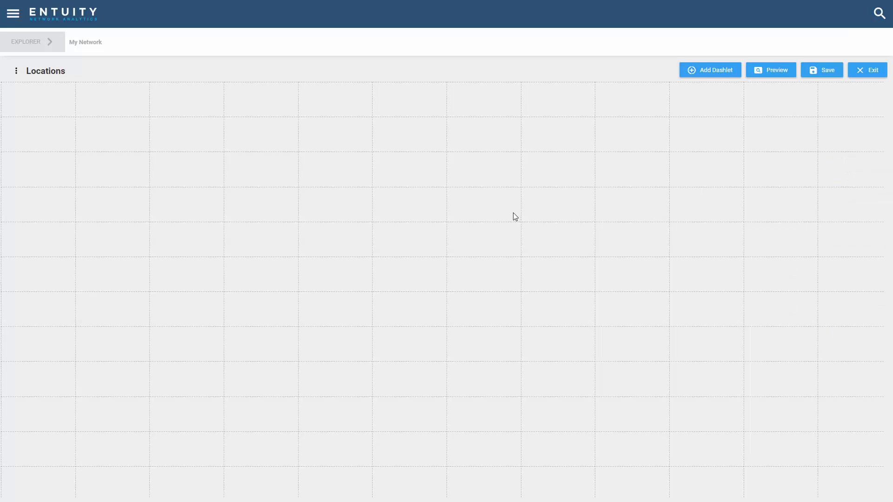
{"action": "mouse_move", "coordinate": [505, 217]}
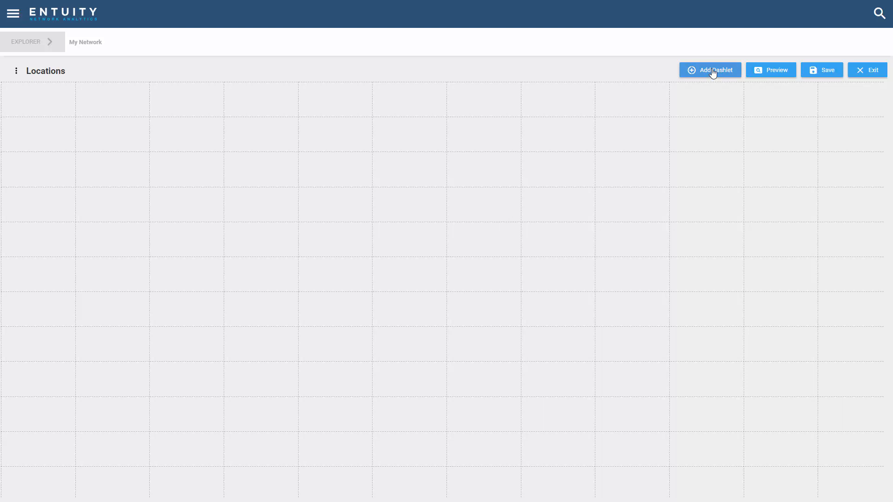
Step: Add an Incidents List dashlet with default settings to the Locations dashboard
{"action": "left_click", "coordinate": [709, 69]}
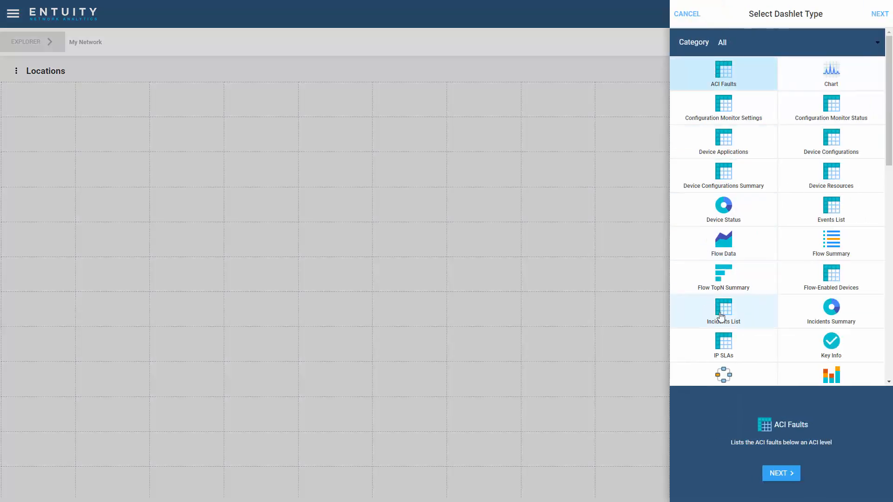
{"action": "left_click", "coordinate": [723, 311]}
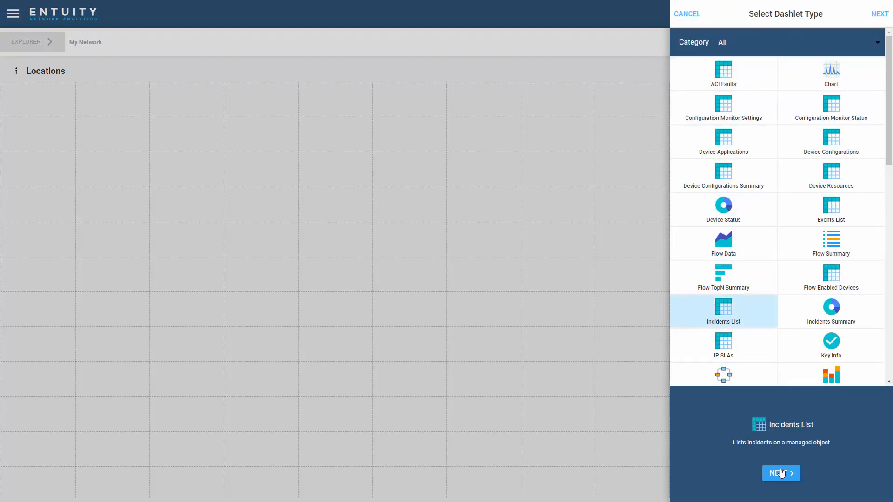
{"action": "left_click", "coordinate": [780, 474]}
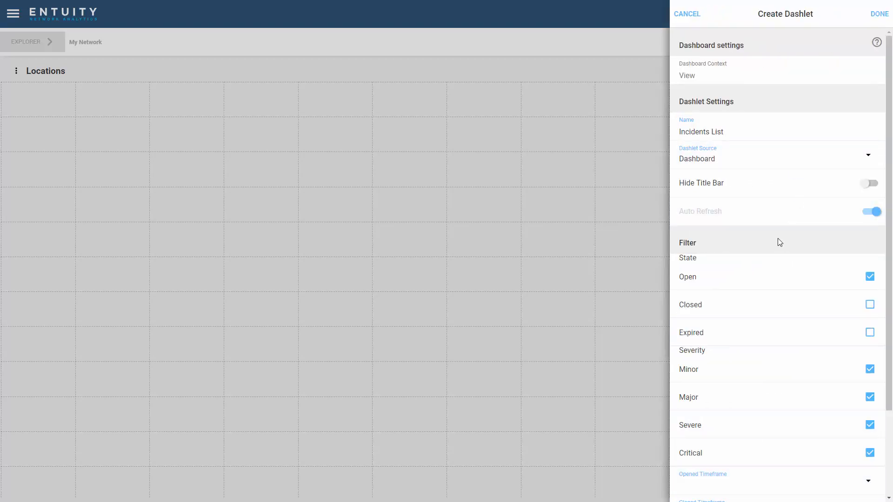
{"action": "mouse_move", "coordinate": [791, 437]}
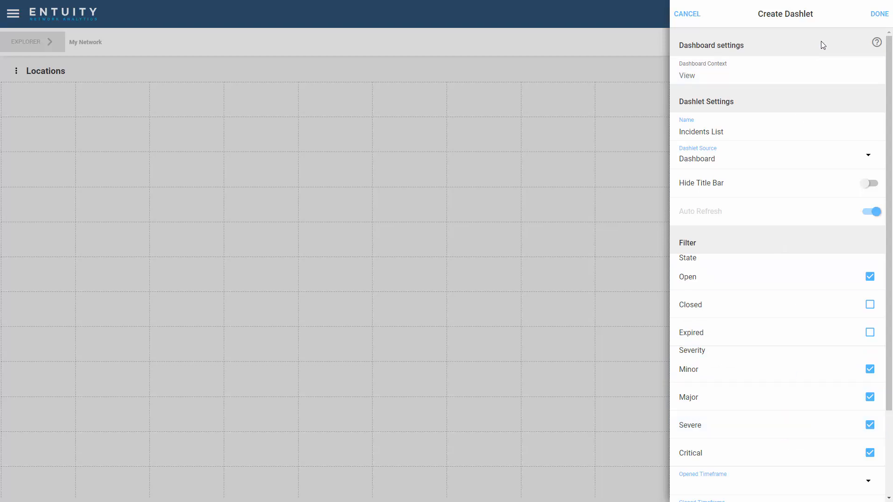
{"action": "mouse_move", "coordinate": [876, 42]}
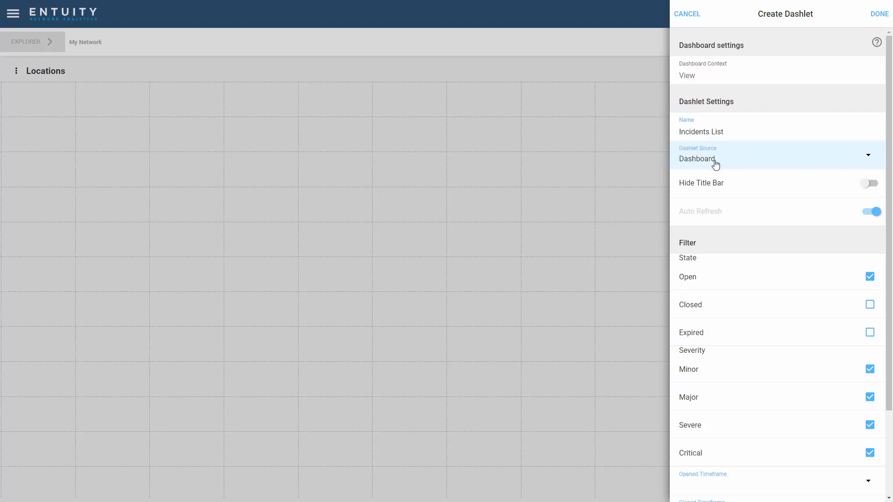
{"action": "mouse_move", "coordinate": [720, 165]}
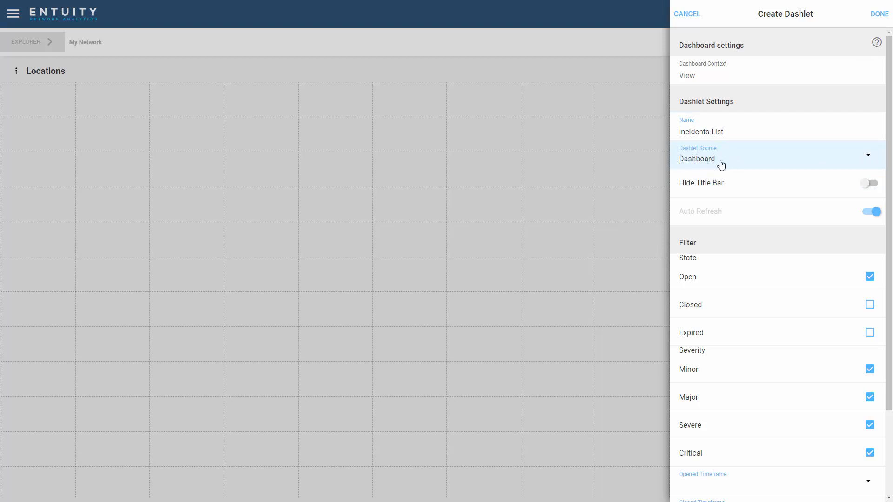
{"action": "mouse_move", "coordinate": [690, 168]}
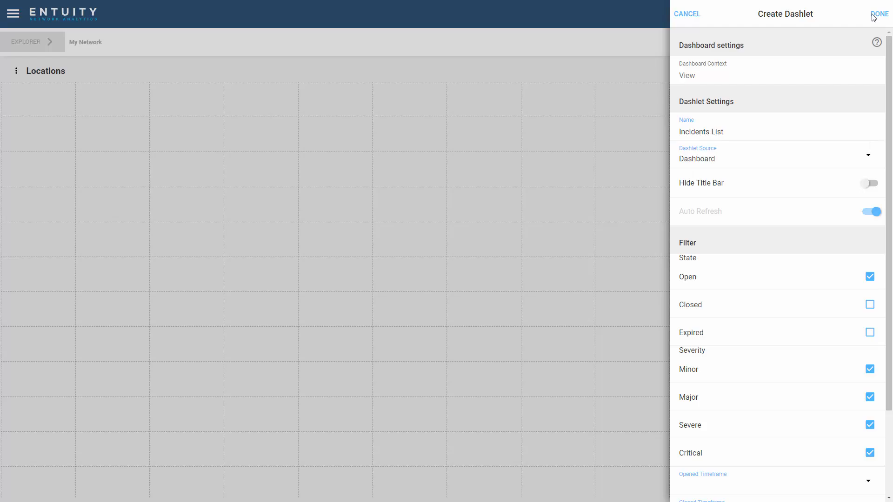
{"action": "left_click", "coordinate": [879, 14]}
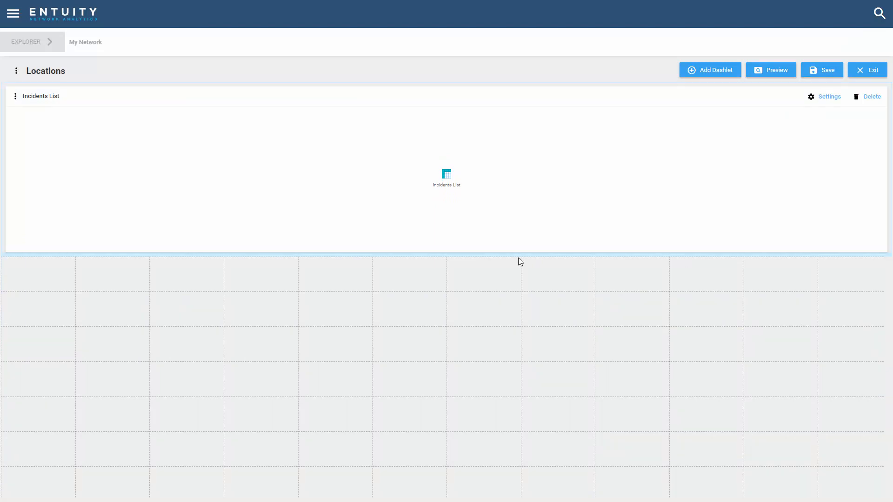
{"action": "left_click", "coordinate": [709, 70]}
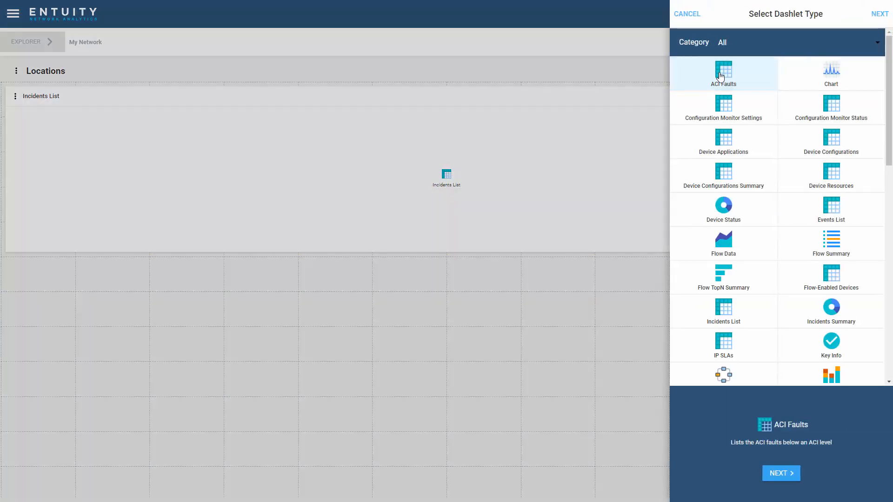
Step: Add a Map dashlet with default settings below the Incidents List
{"action": "left_click", "coordinate": [723, 373]}
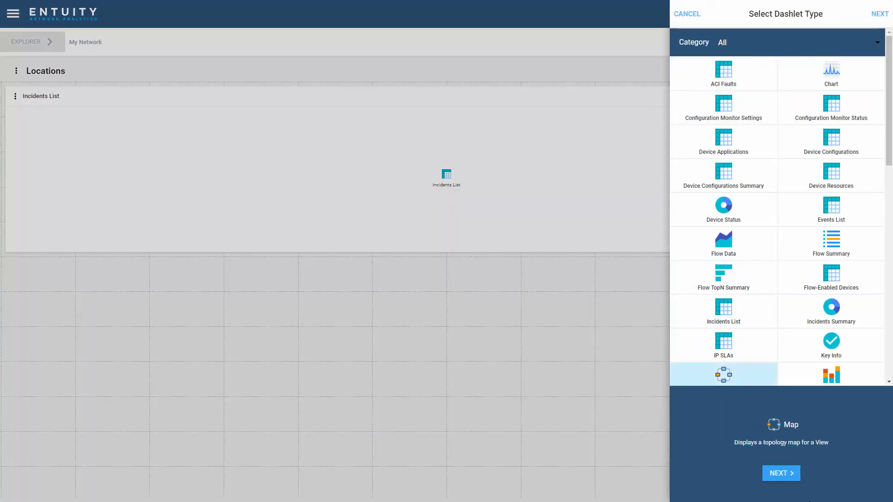
{"action": "left_click", "coordinate": [780, 474]}
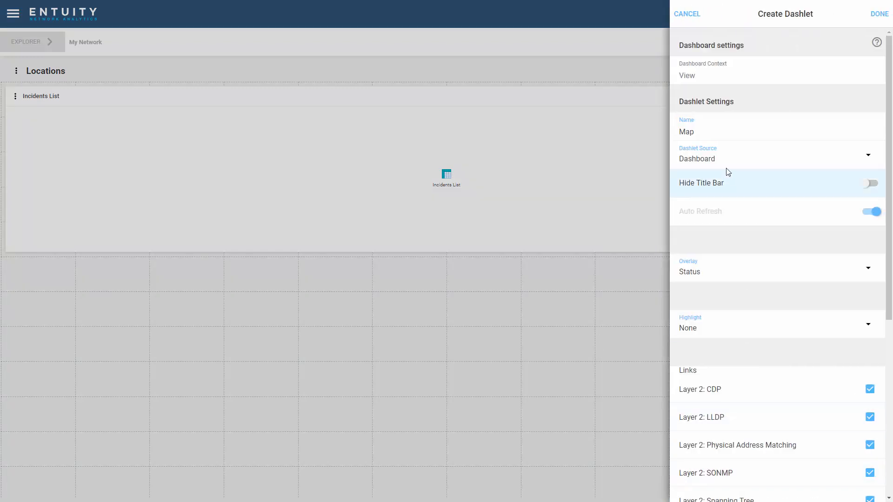
{"action": "mouse_move", "coordinate": [763, 186]}
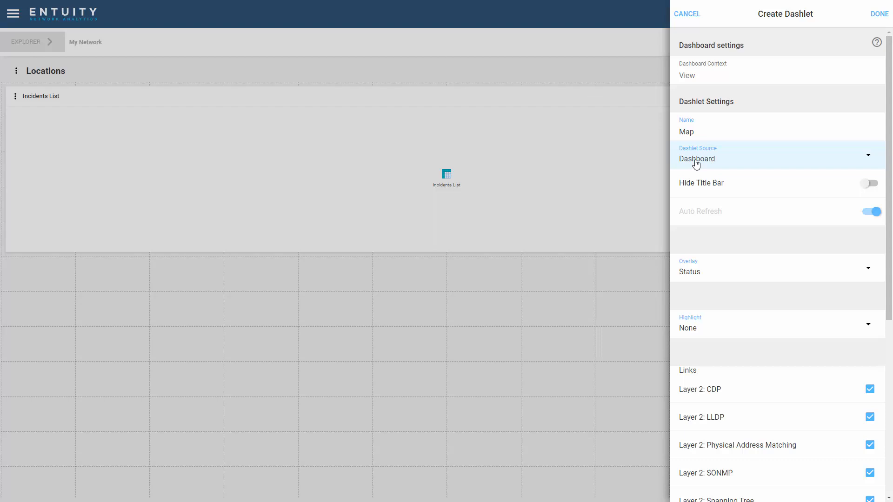
{"action": "left_click", "coordinate": [879, 13]}
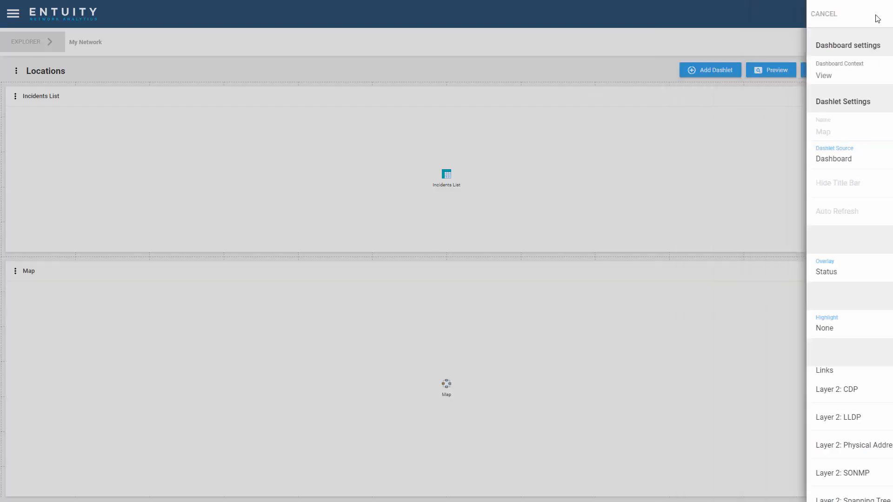
{"action": "left_click", "coordinate": [823, 14]}
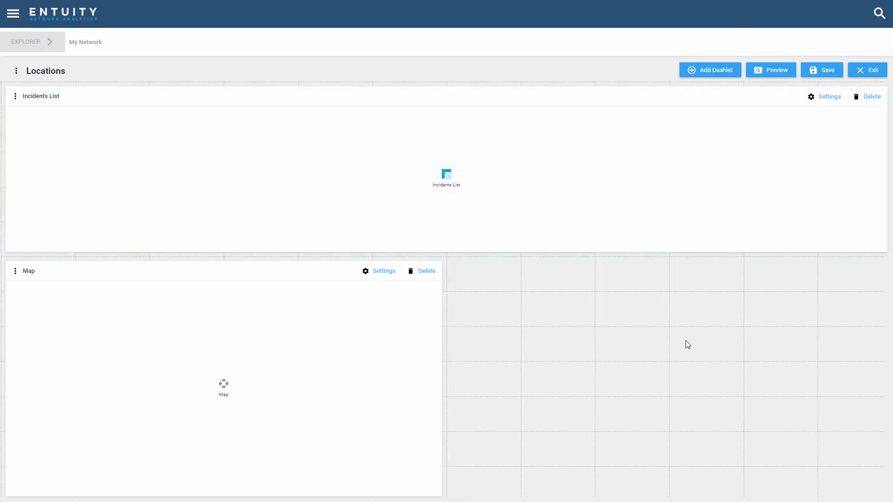
{"action": "mouse_move", "coordinate": [638, 334]}
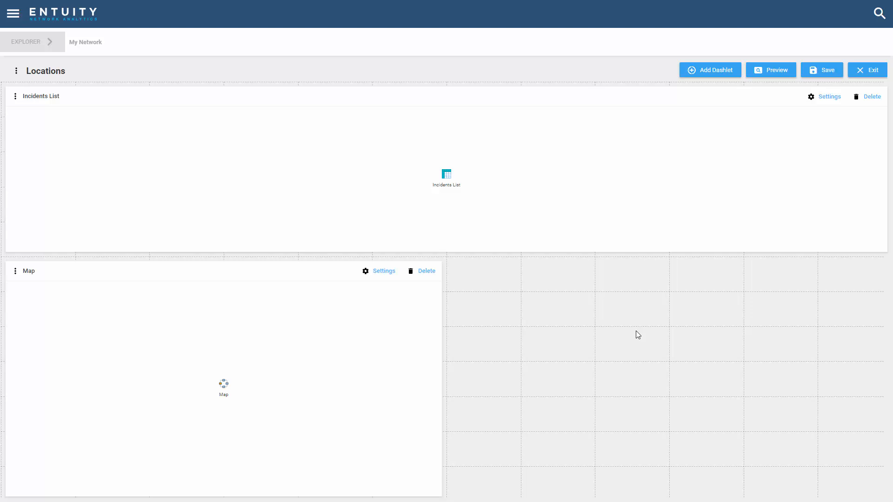
Step: Add a Device Status dashlet with default settings beside the Map
{"action": "left_click", "coordinate": [709, 70]}
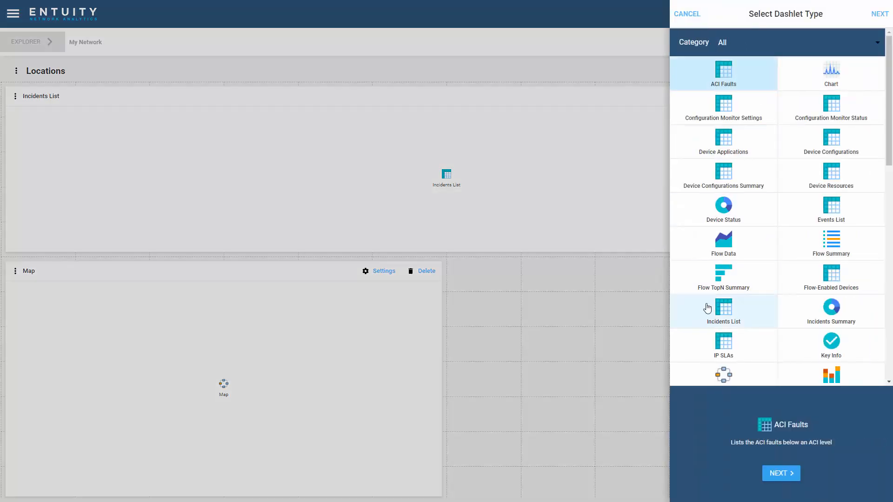
{"action": "left_click", "coordinate": [722, 209]}
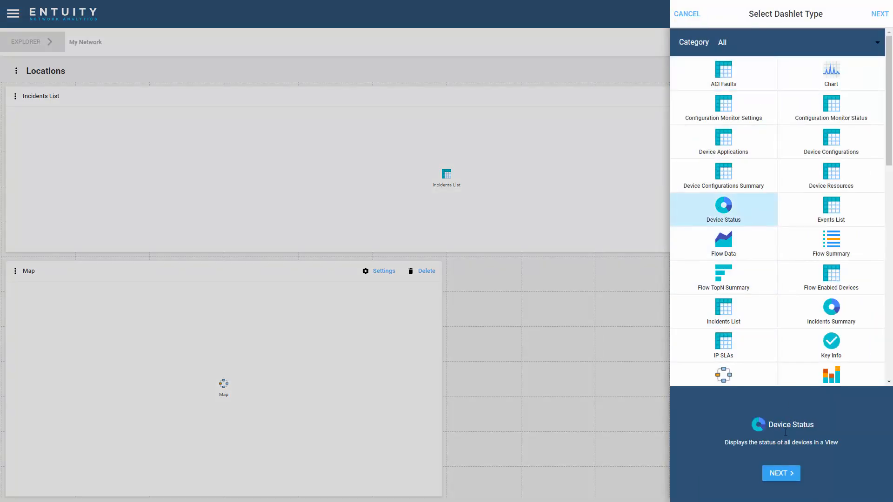
{"action": "left_click", "coordinate": [780, 473]}
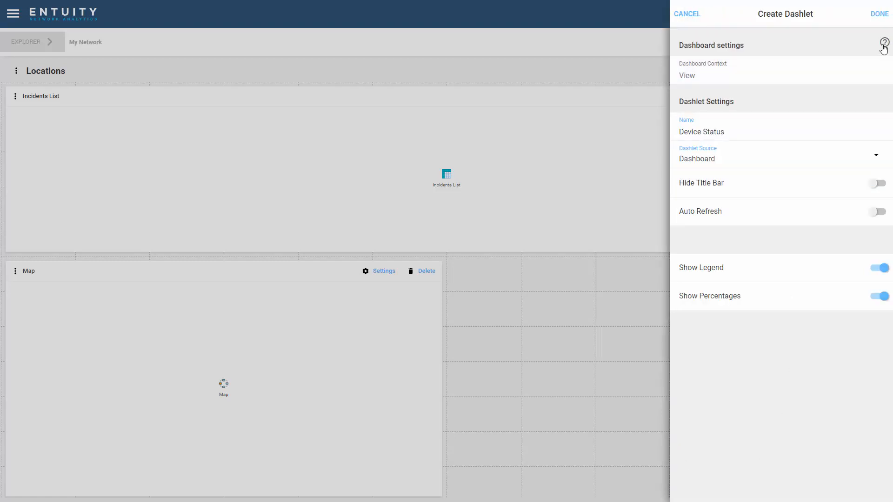
{"action": "left_click", "coordinate": [879, 13]}
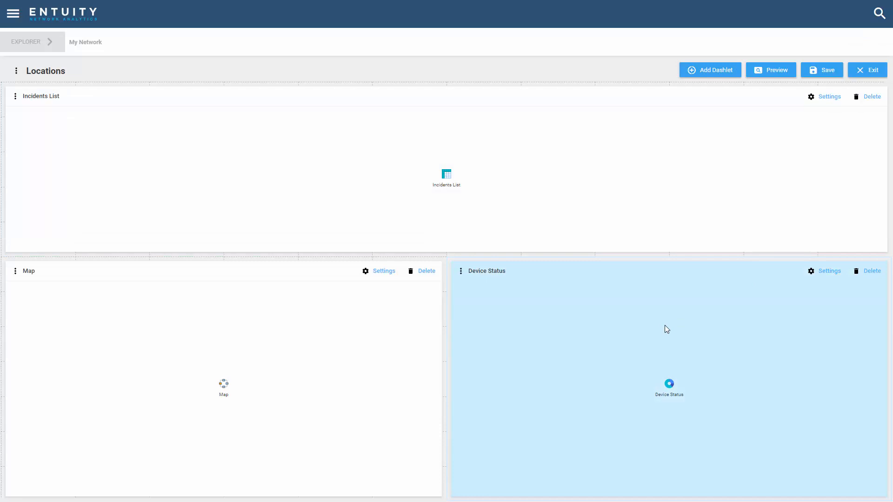
{"action": "mouse_move", "coordinate": [758, 120]}
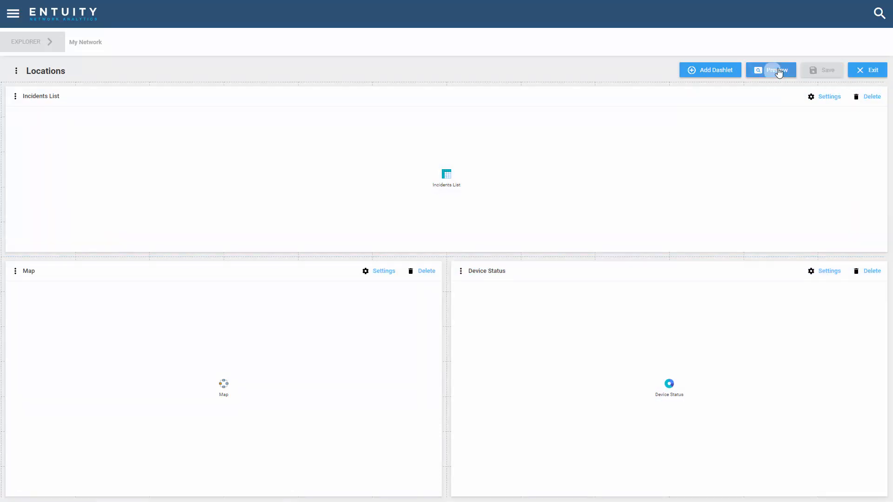
Step: Preview Locations with live data for My Network, switch to By Office, then exit the preview
{"action": "left_click", "coordinate": [774, 69]}
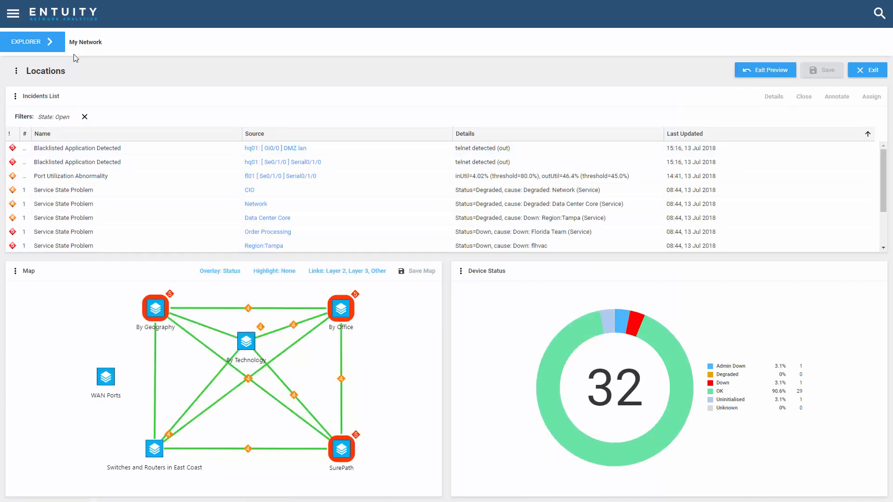
{"action": "mouse_move", "coordinate": [62, 51]}
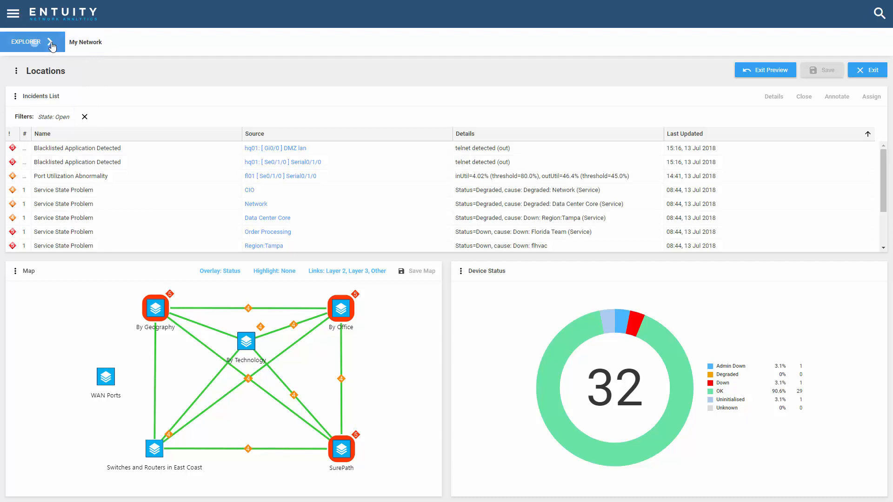
{"action": "left_click", "coordinate": [25, 42]}
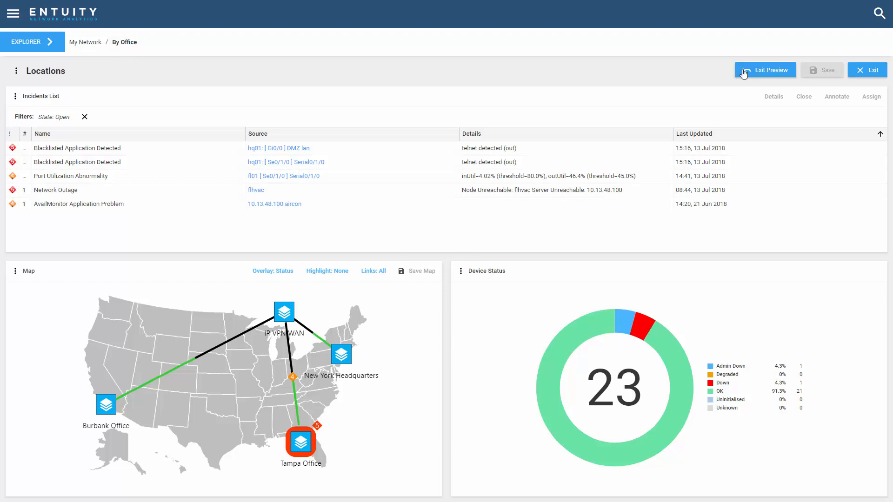
{"action": "left_click", "coordinate": [765, 70]}
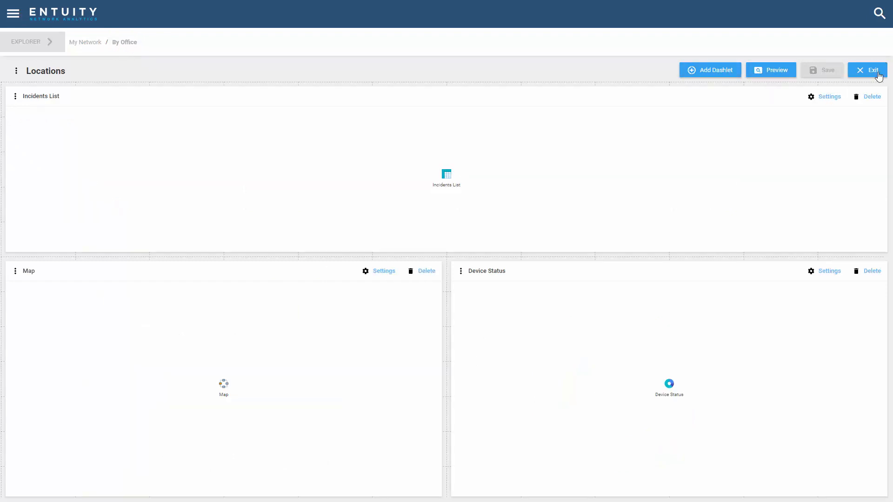
Step: Exit the editor to the My Network summary and list all dashboards, showing Locations
{"action": "left_click", "coordinate": [867, 70]}
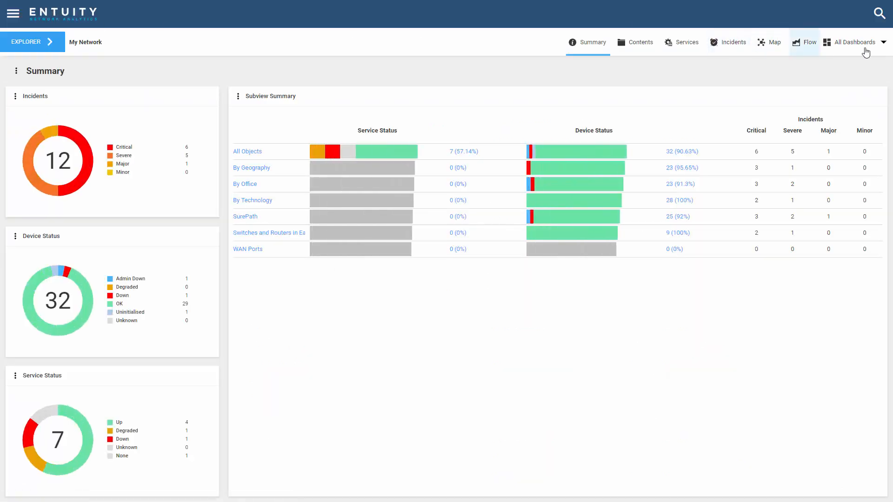
{"action": "left_click", "coordinate": [852, 42]}
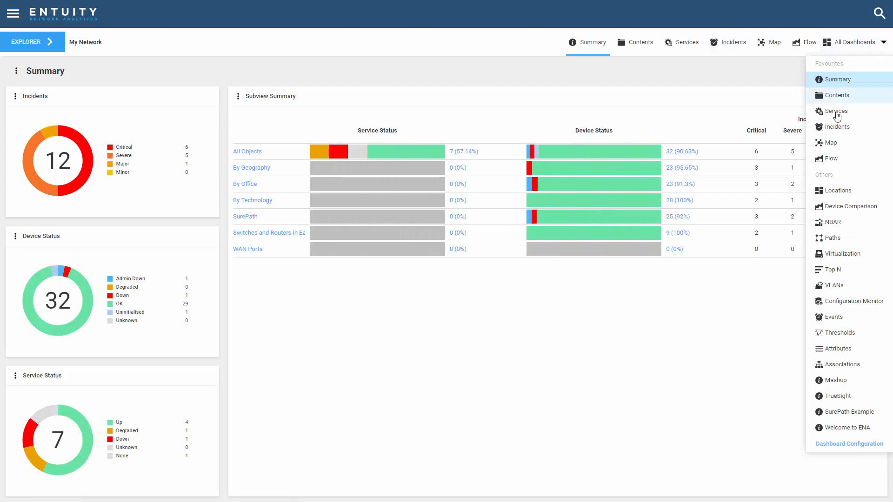
{"action": "mouse_move", "coordinate": [837, 190]}
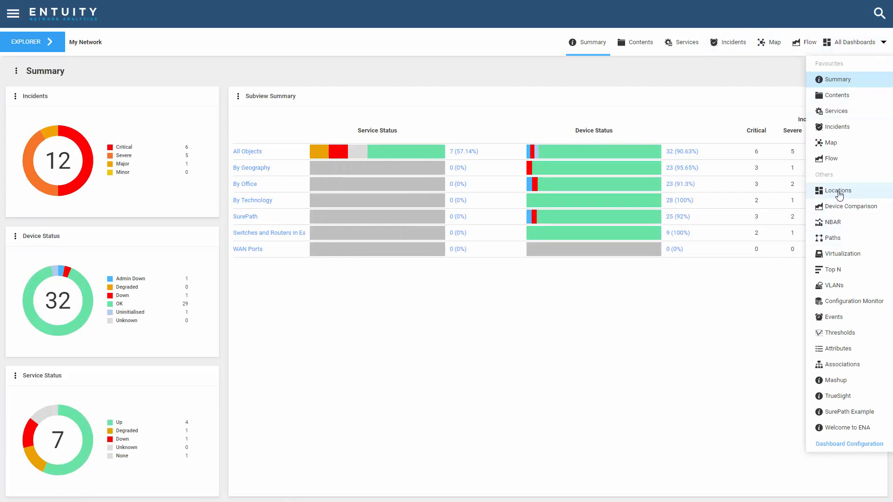